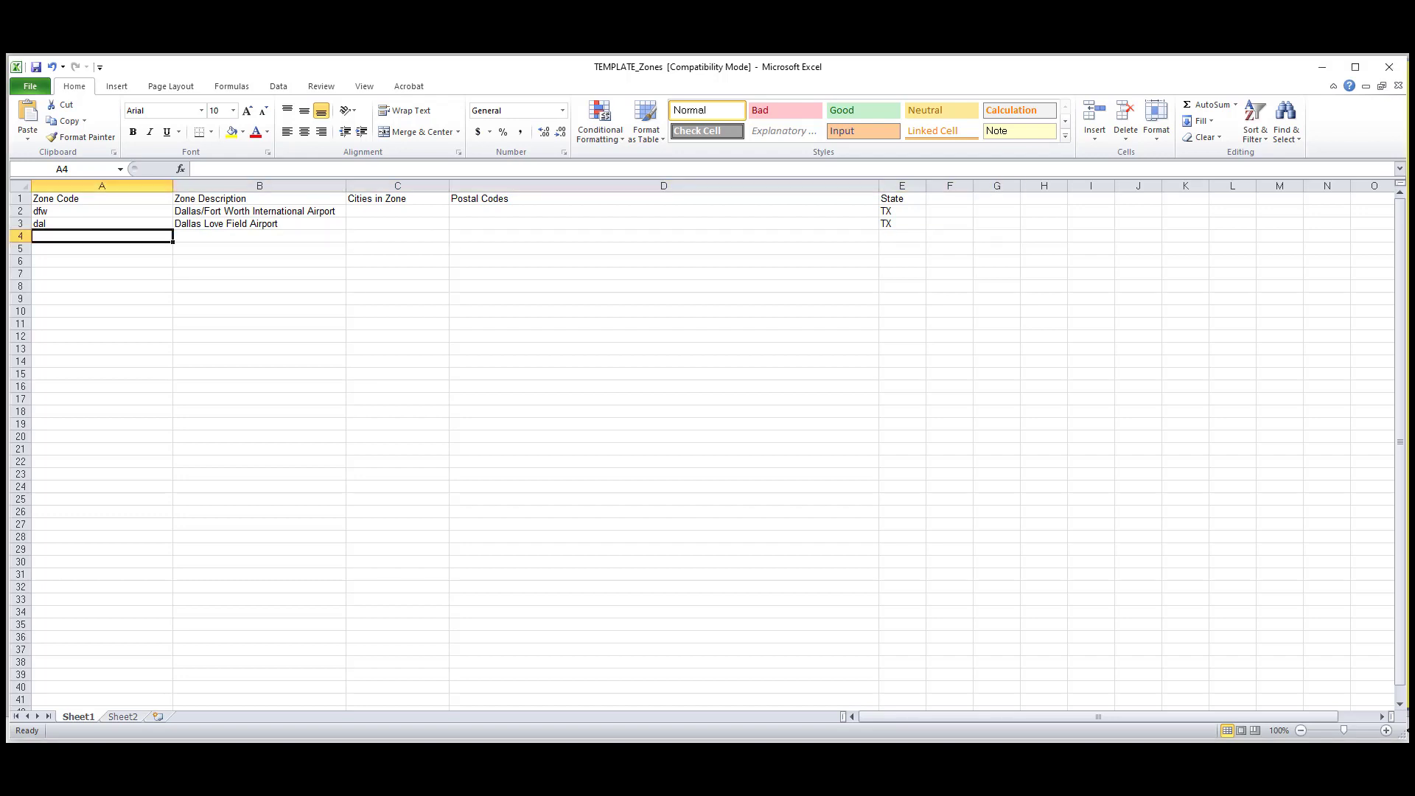
# Enter the ddallas zone row: Downtown Dallas, city Dallas, with its postal codes.
pyautogui.write('dda')
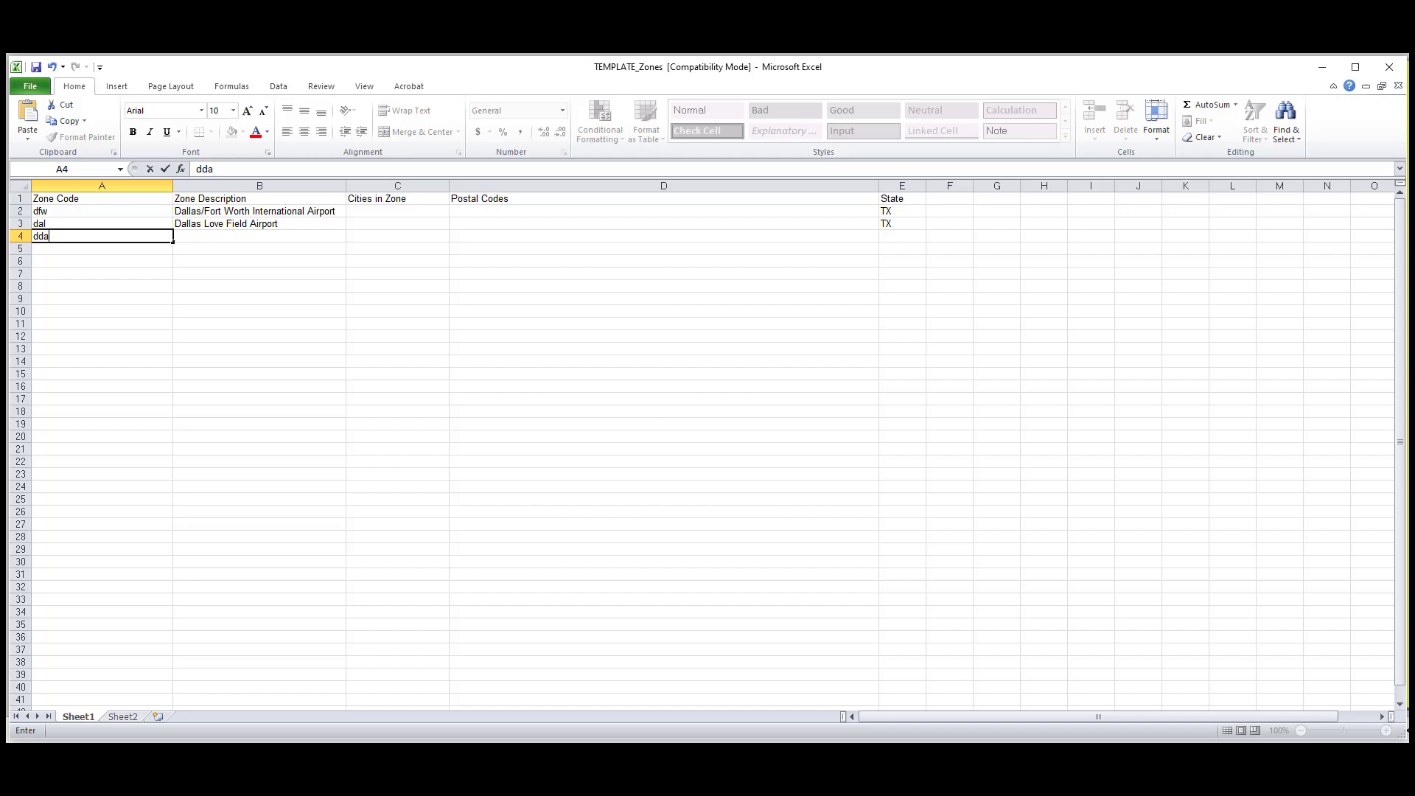
pyautogui.write('llas')
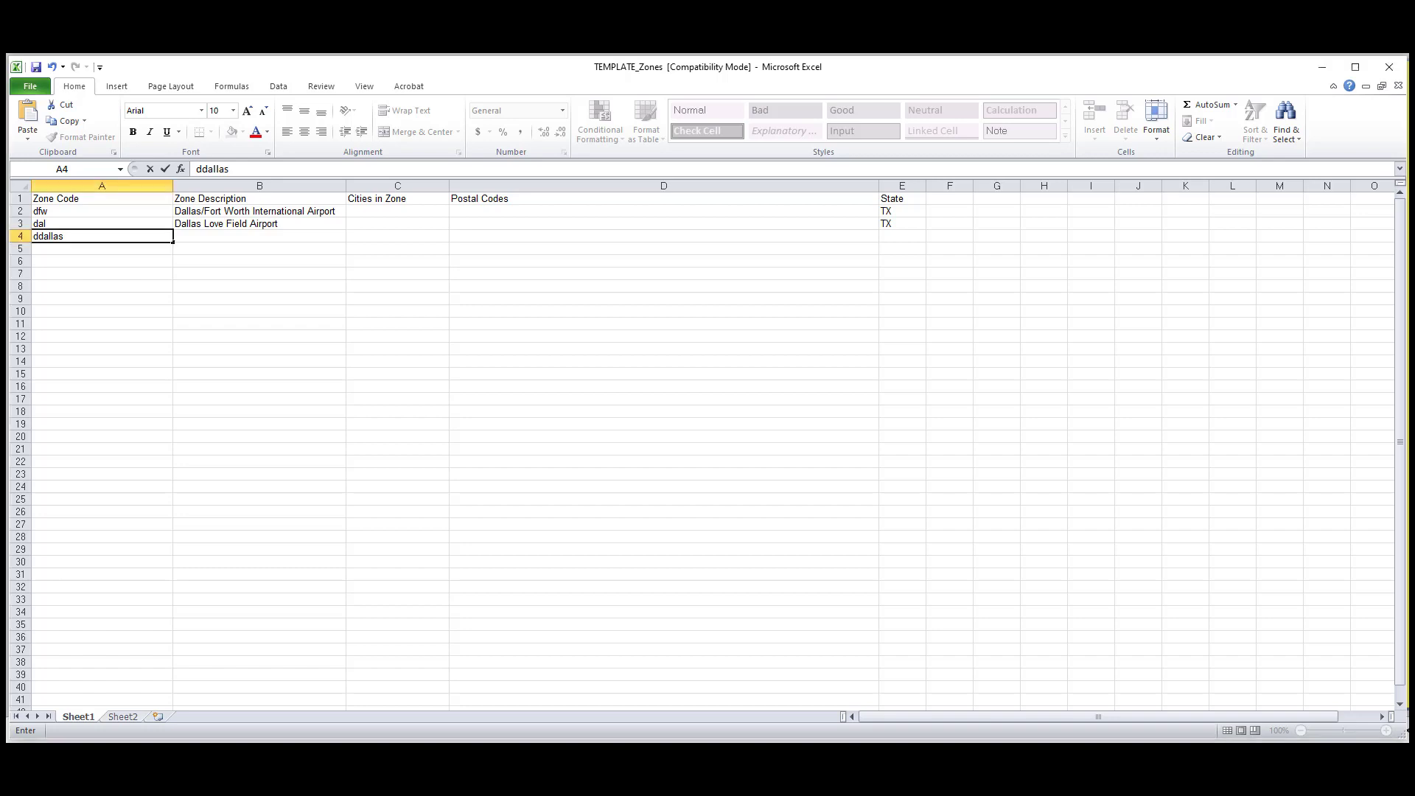
pyautogui.write('Downtown D')
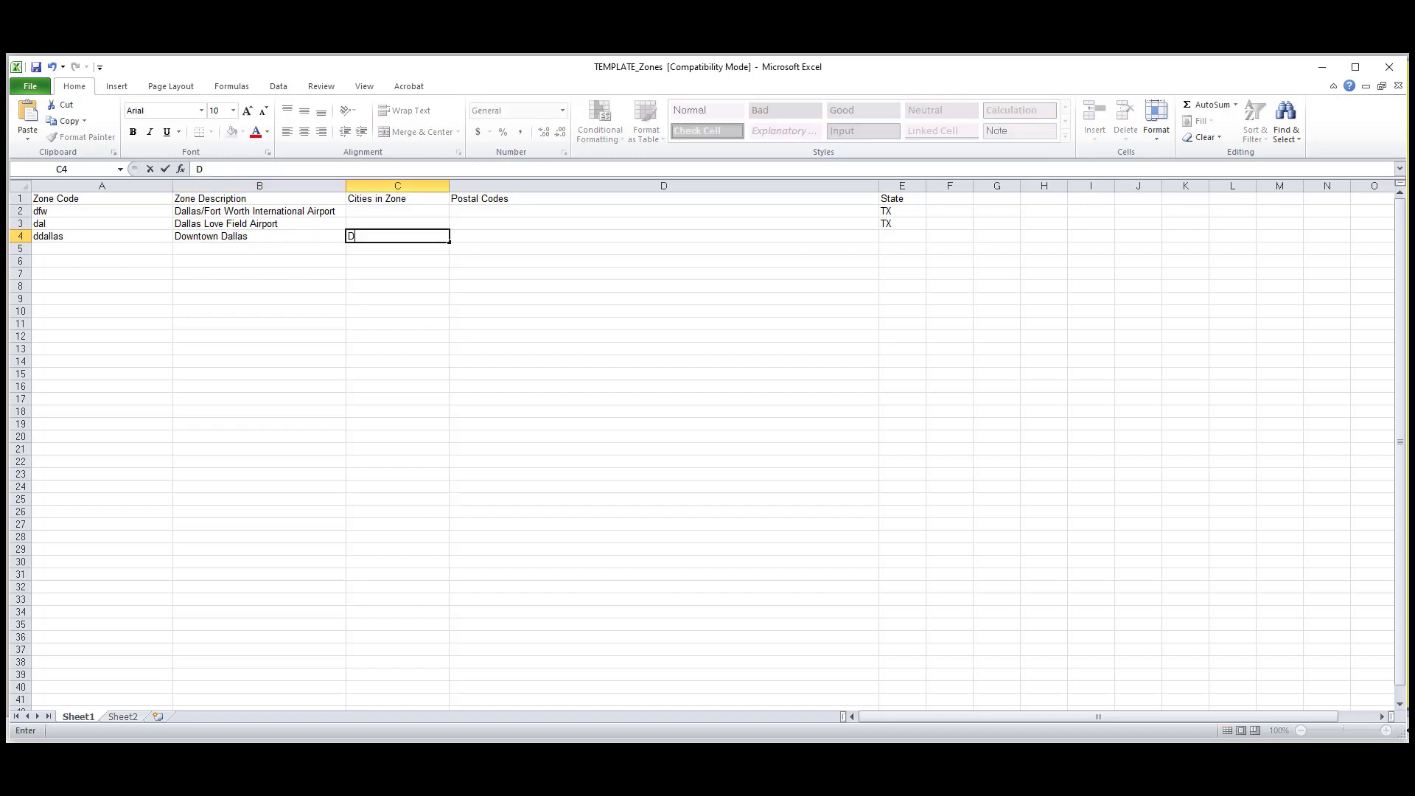
pyautogui.write('allas')
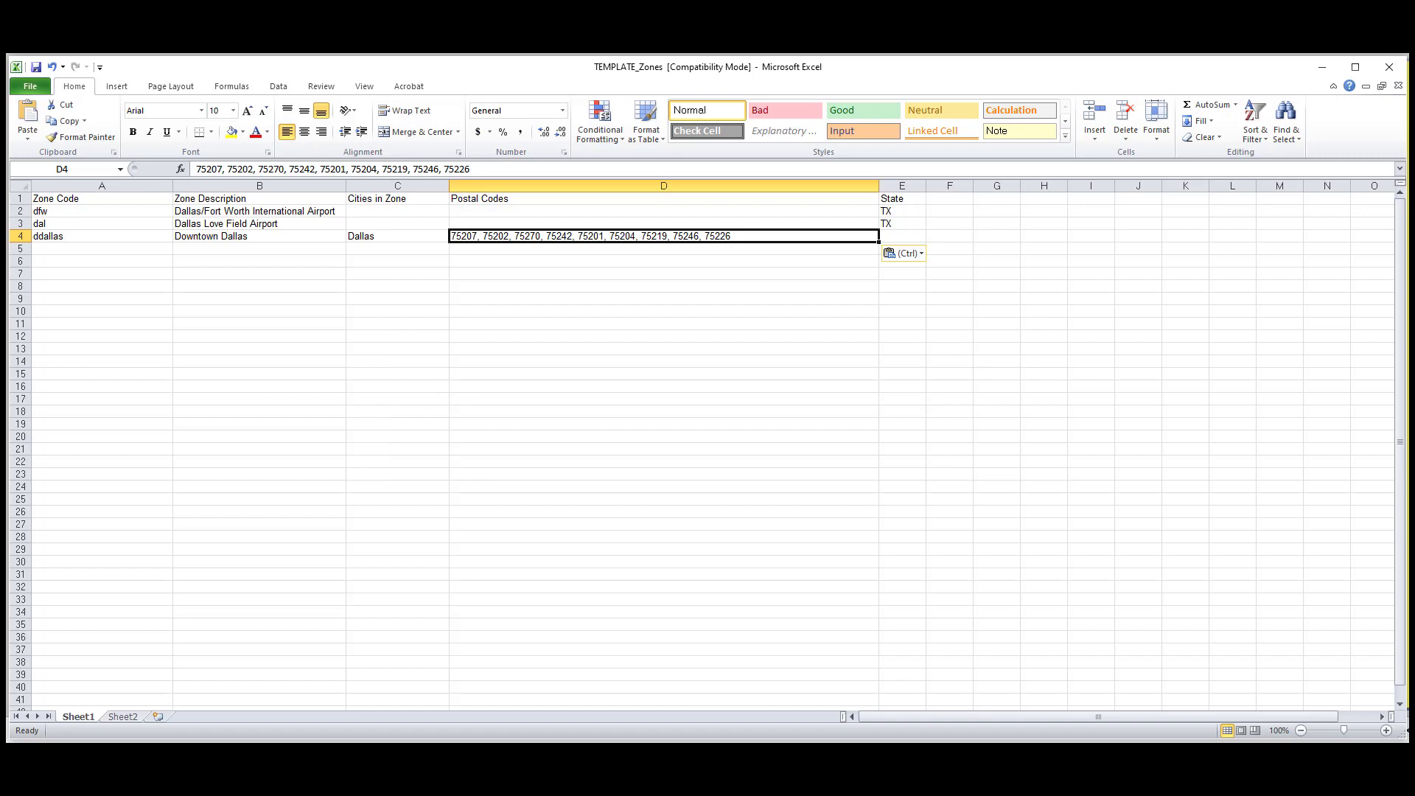
# Paste the copied Texas zip code list into the worksheet.
pyautogui.click(899, 222)
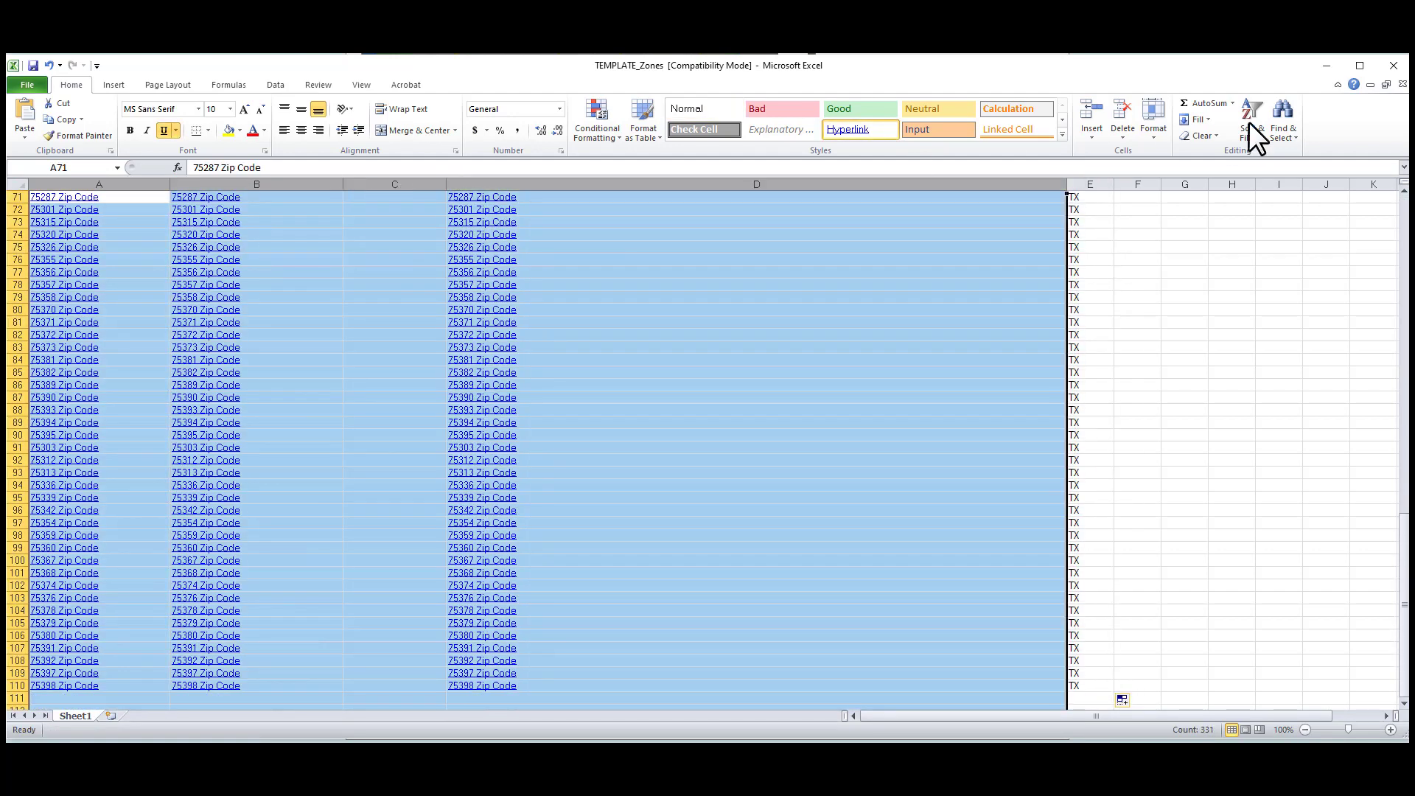
# Replace every 'Zip Code' with nothing so entries read as bare zip numbers.
pyautogui.click(1281, 123)
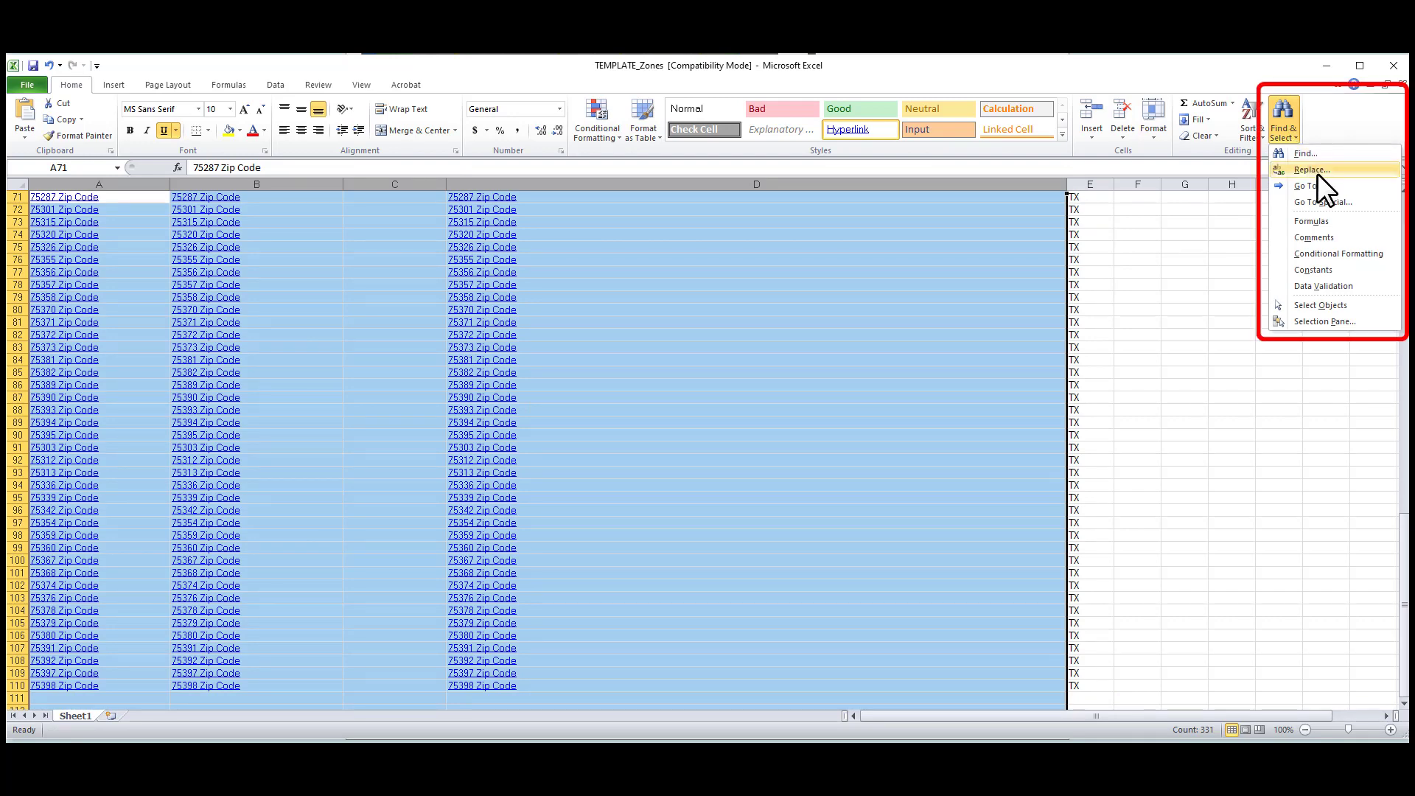
pyautogui.click(1312, 168)
pyautogui.write('Zip Code')
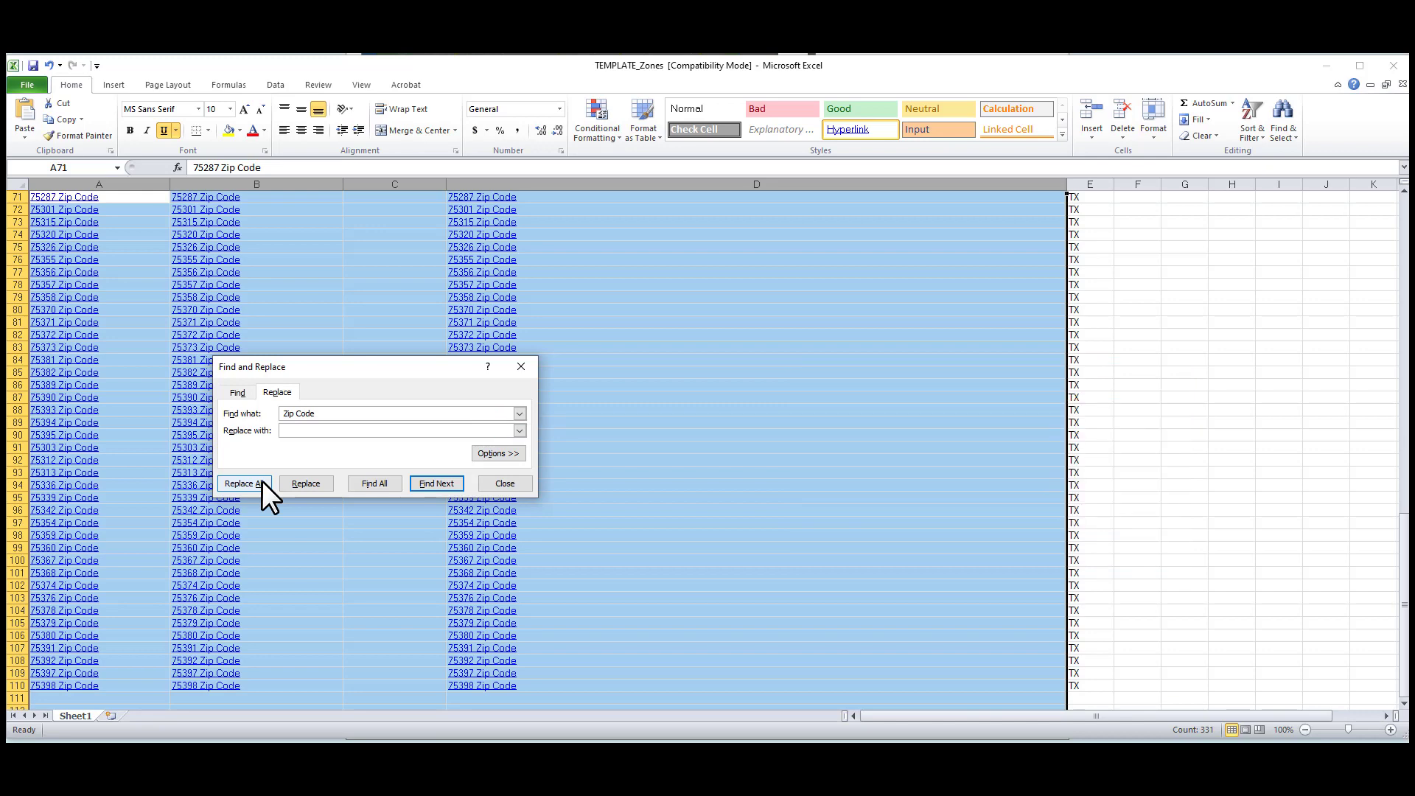
pyautogui.click(243, 484)
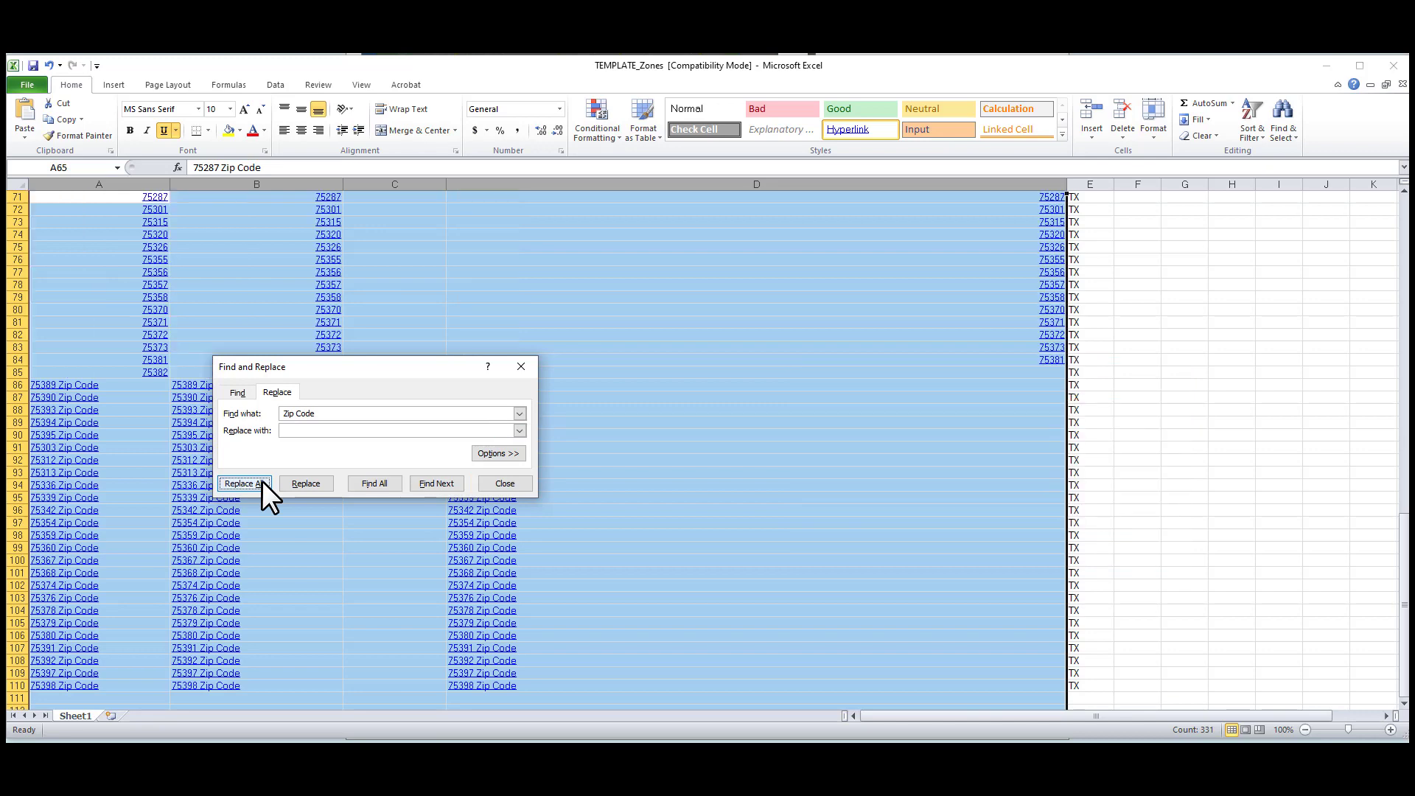
pyautogui.click(243, 484)
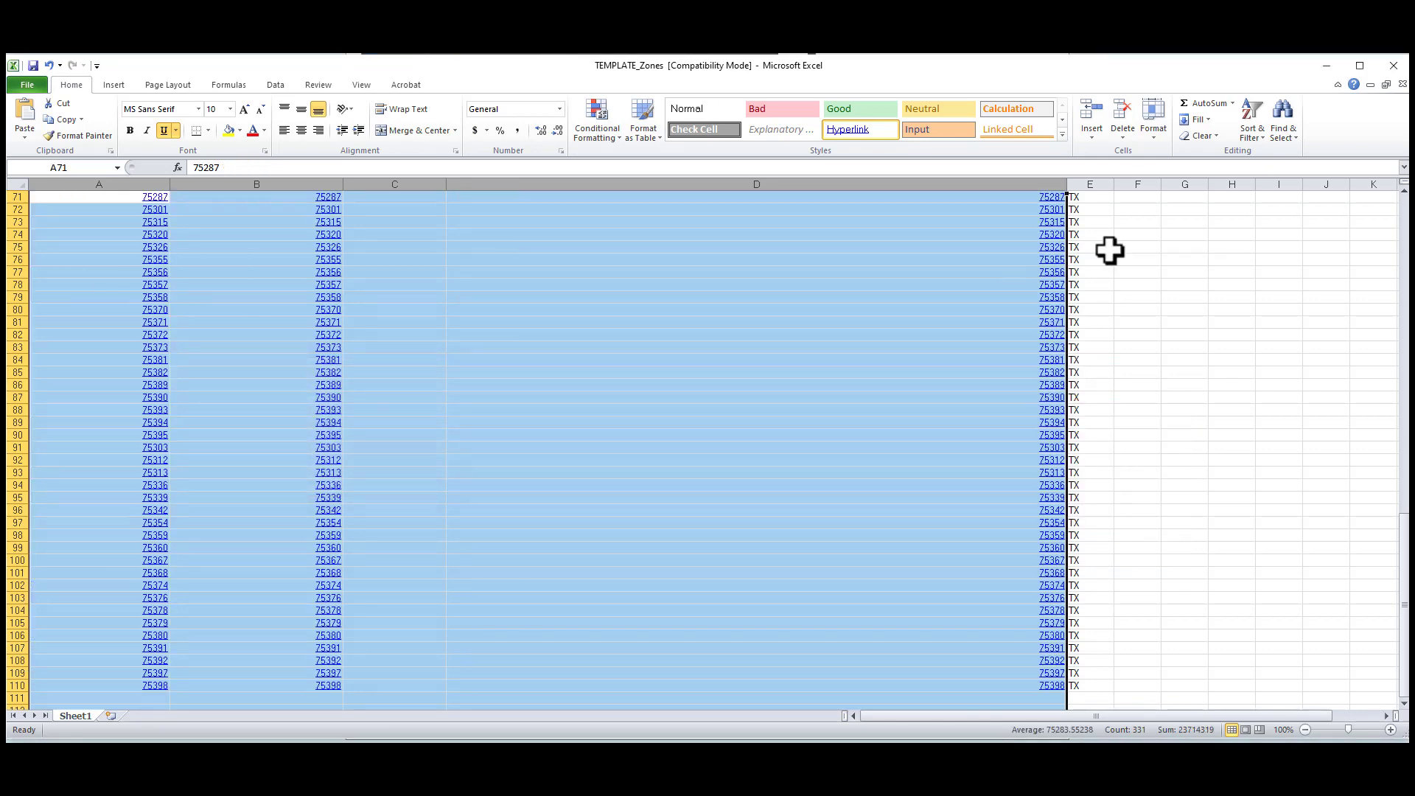
pyautogui.click(1201, 134)
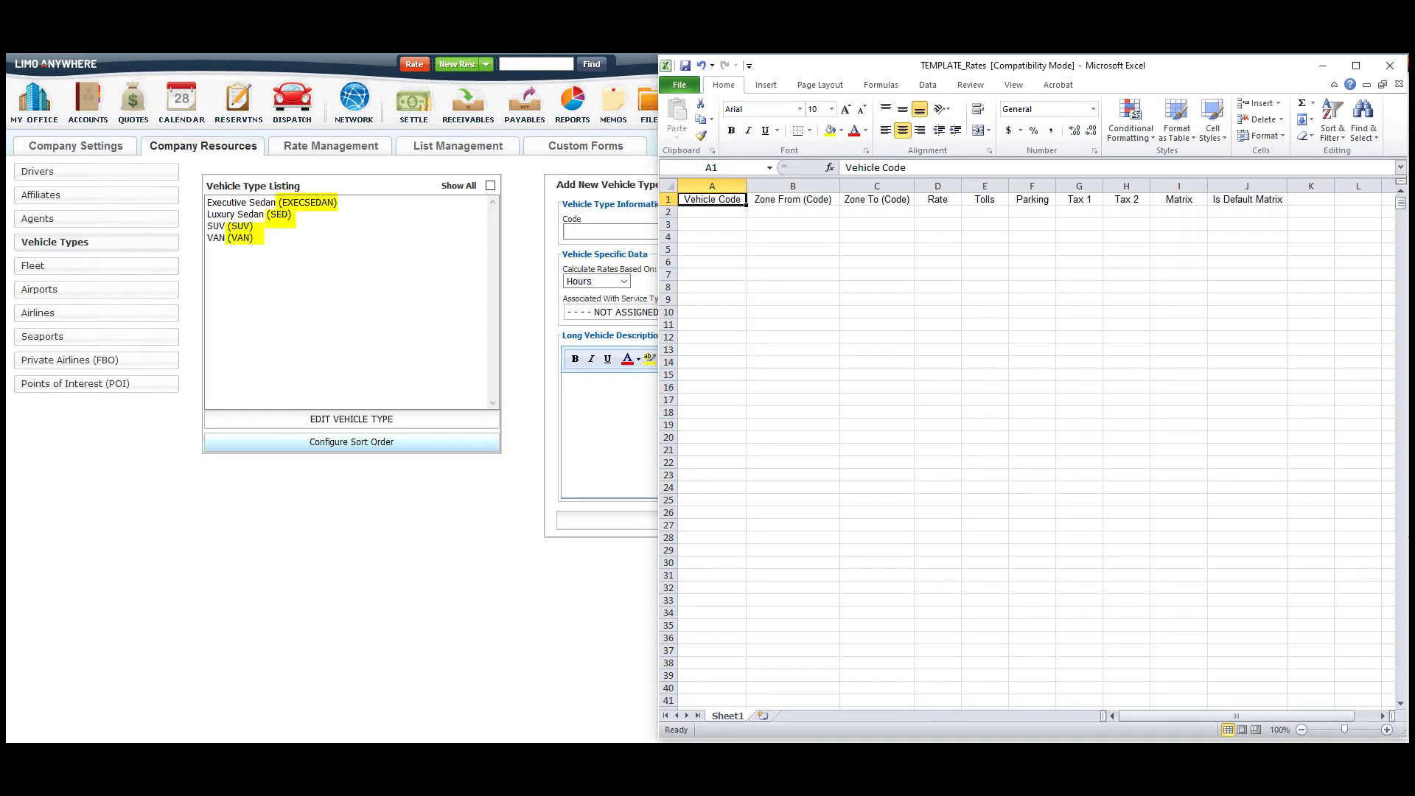
# View the Fixed Rates & Zones Setup field associations in Limo Anywhere.
pyautogui.click(330, 146)
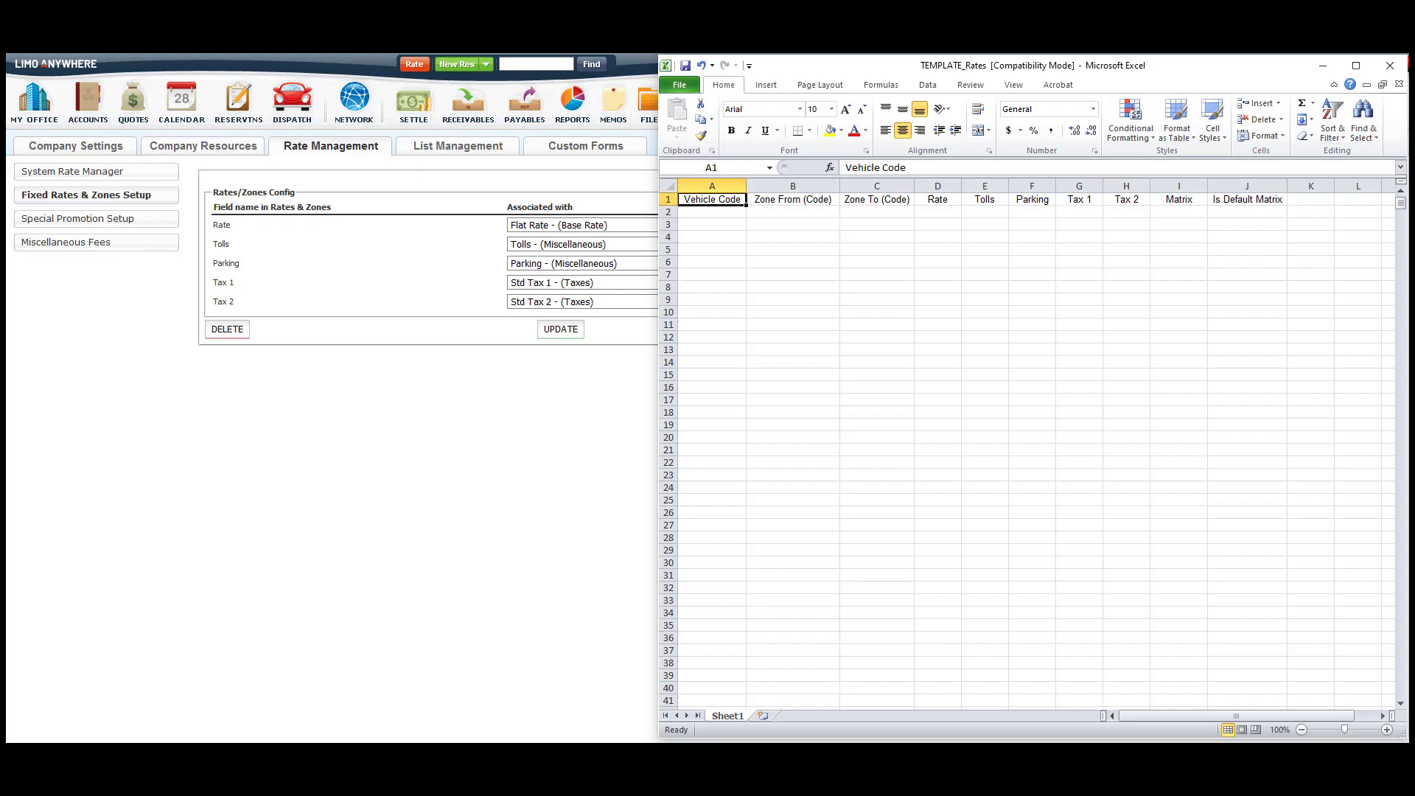
# Fill eight SED rows from each zone to dfw with rates, tolls, parking, zero taxes, default matrix.
pyautogui.click(1355, 65)
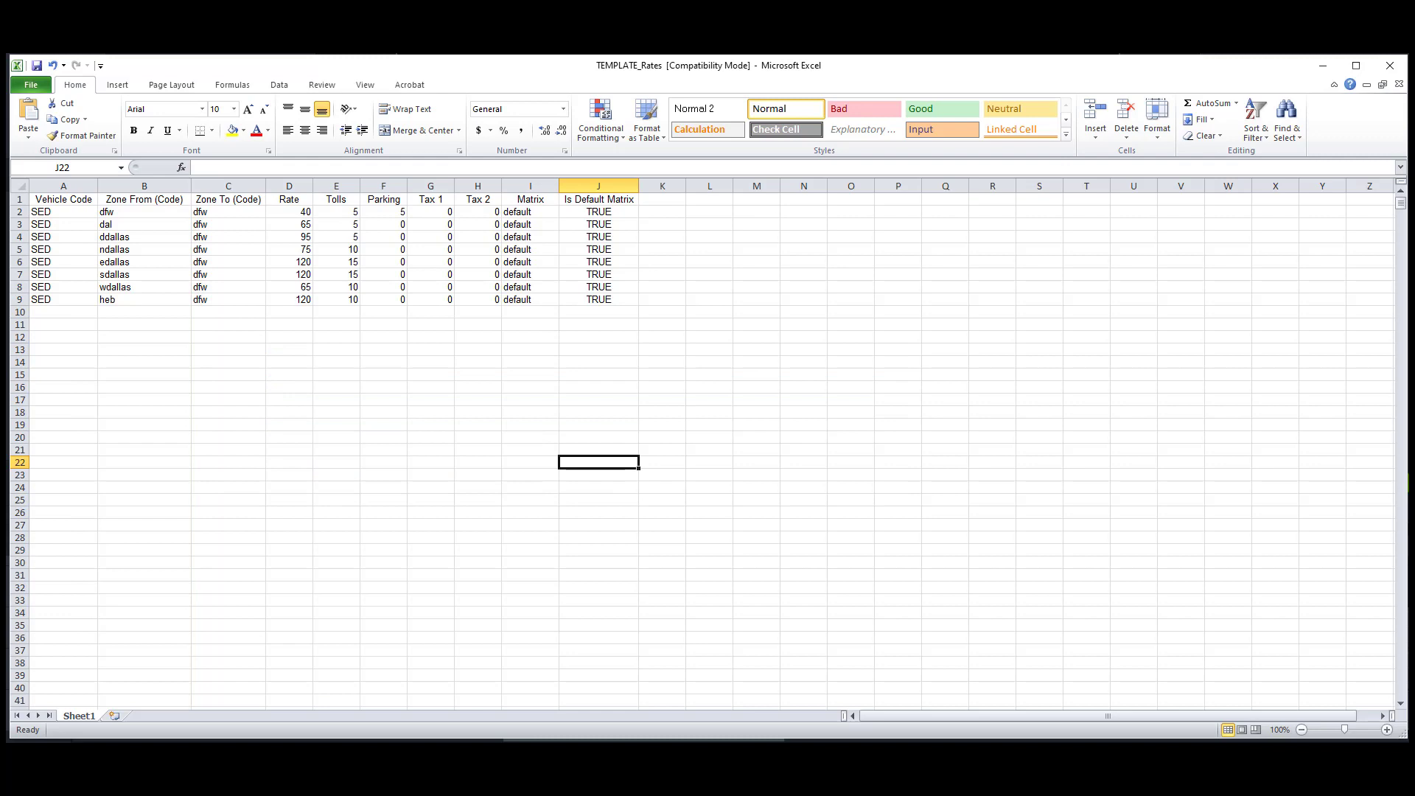
# Add SED rows for the remaining zone pairs with defaults and move to the empty Sheet2.
pyautogui.moveTo(143, 211); pyautogui.dragTo(143, 286)
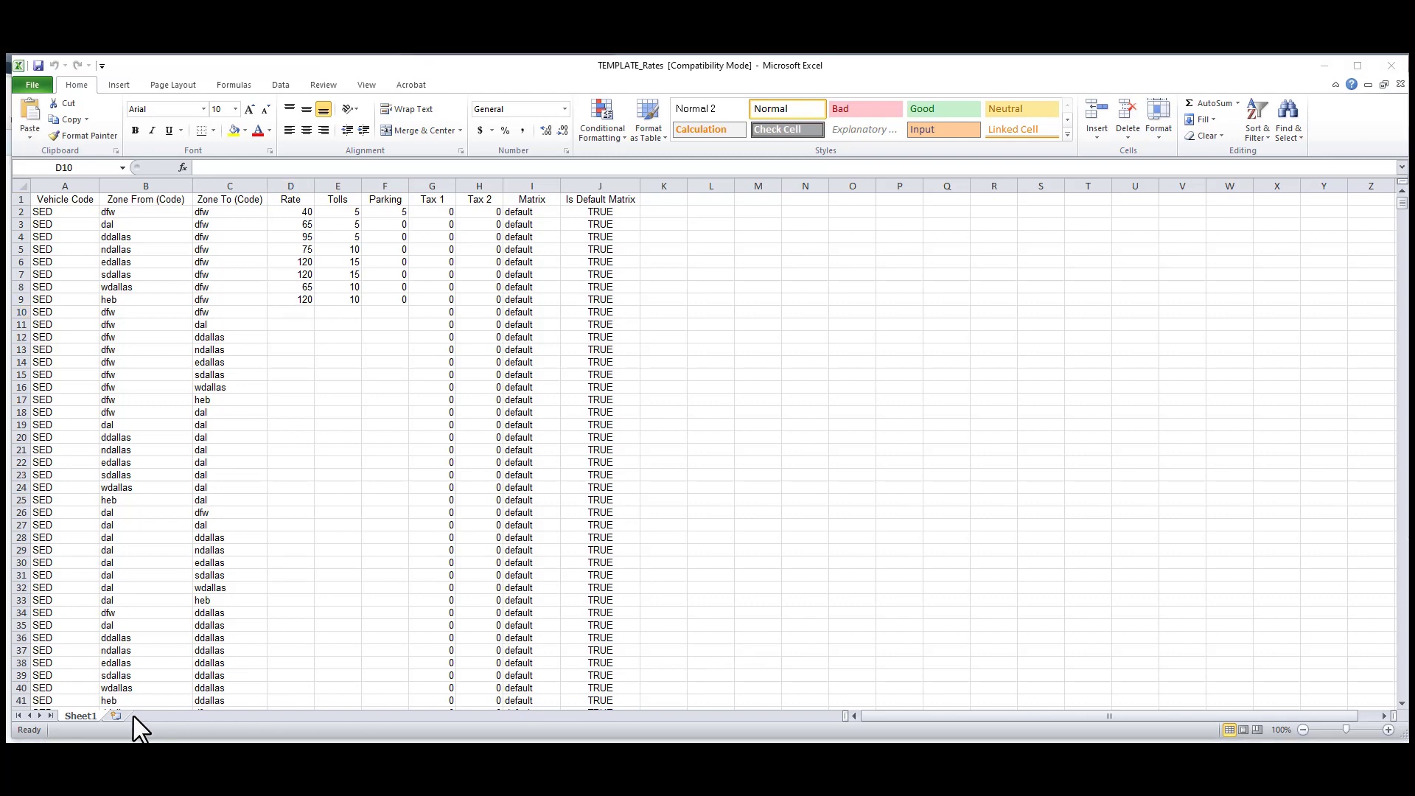
pyautogui.click(160, 715)
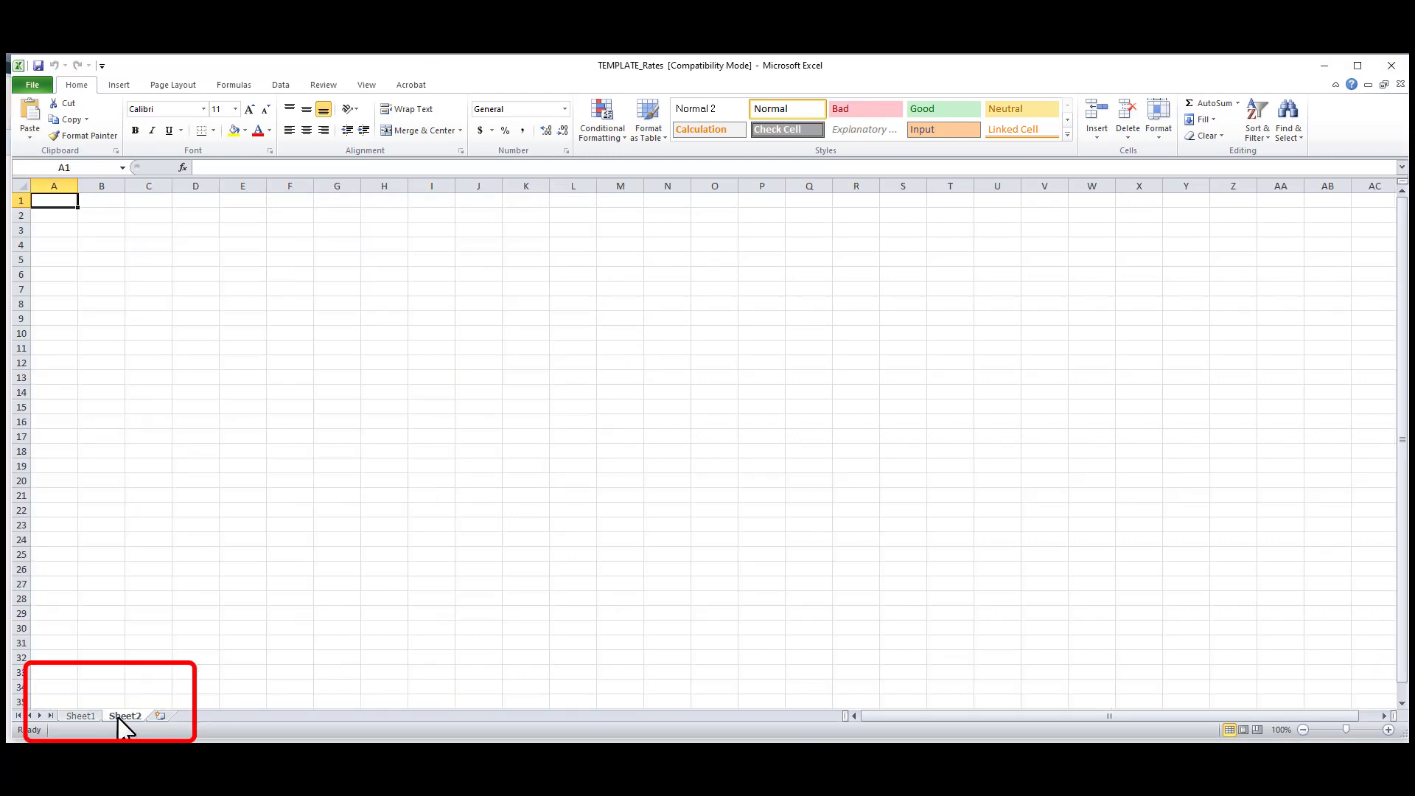
# Copy the sedan zone-to-zone rate rows from Sheet1 into Sheet2.
pyautogui.click(80, 717)
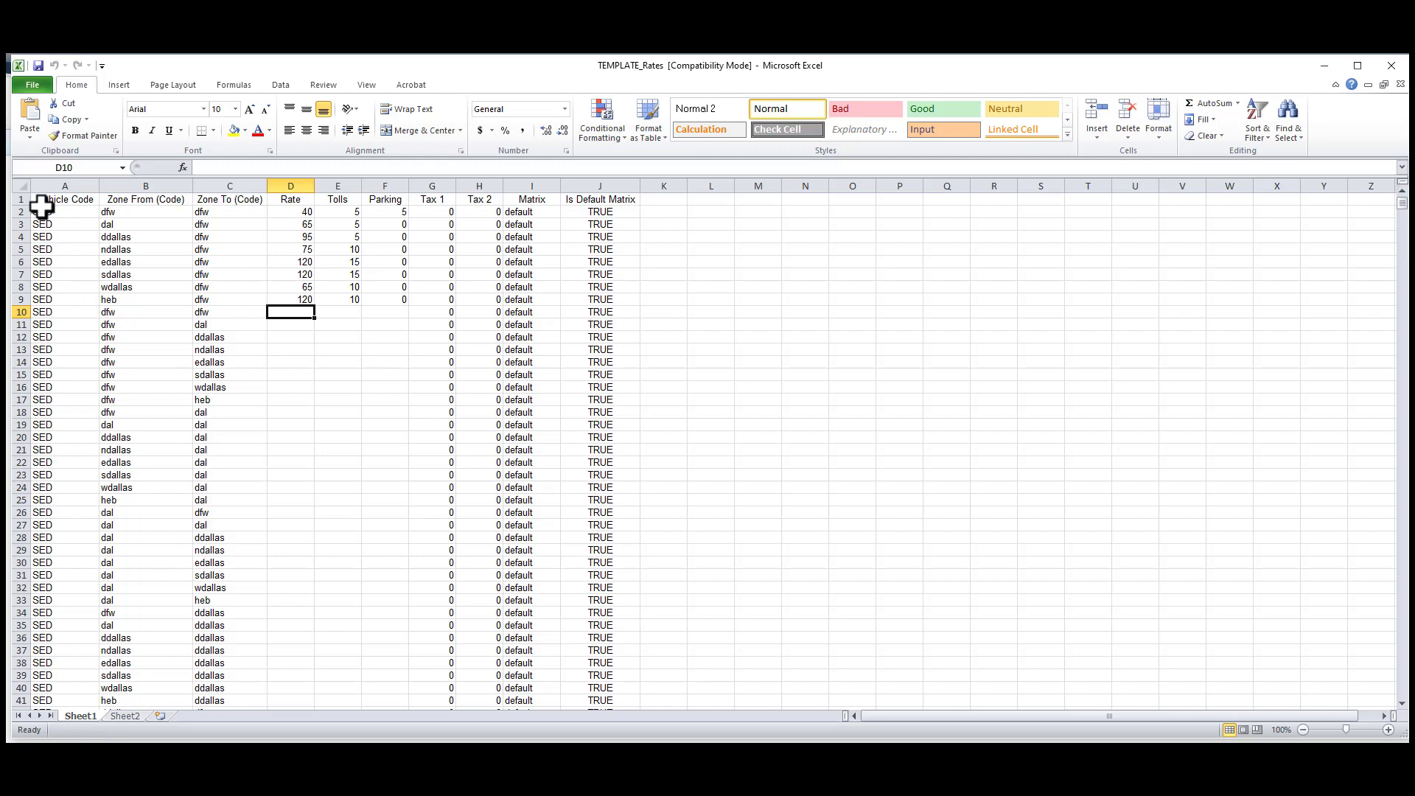
pyautogui.moveTo(42, 211); pyautogui.dragTo(600, 650)
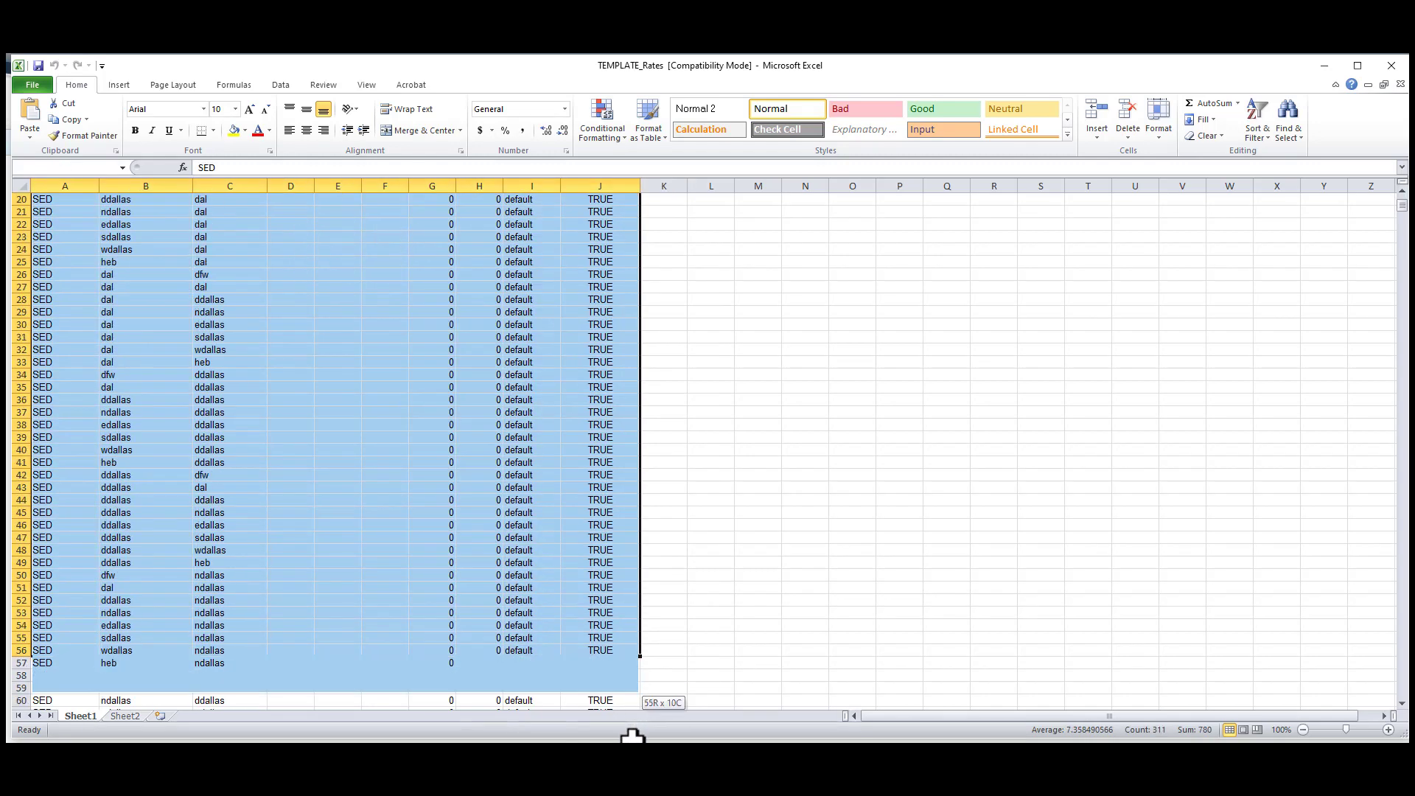
pyautogui.rightClick(171, 451)
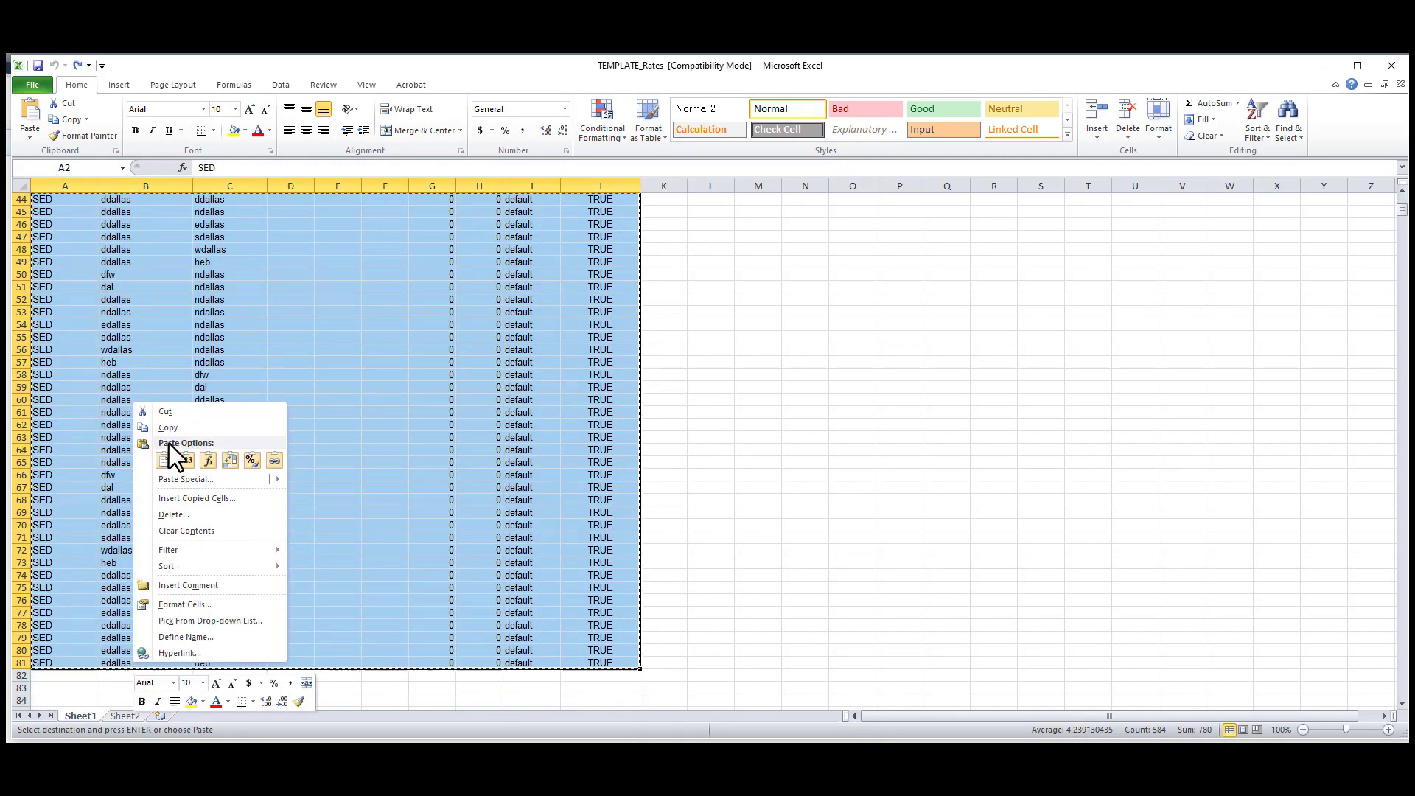
pyautogui.click(123, 717)
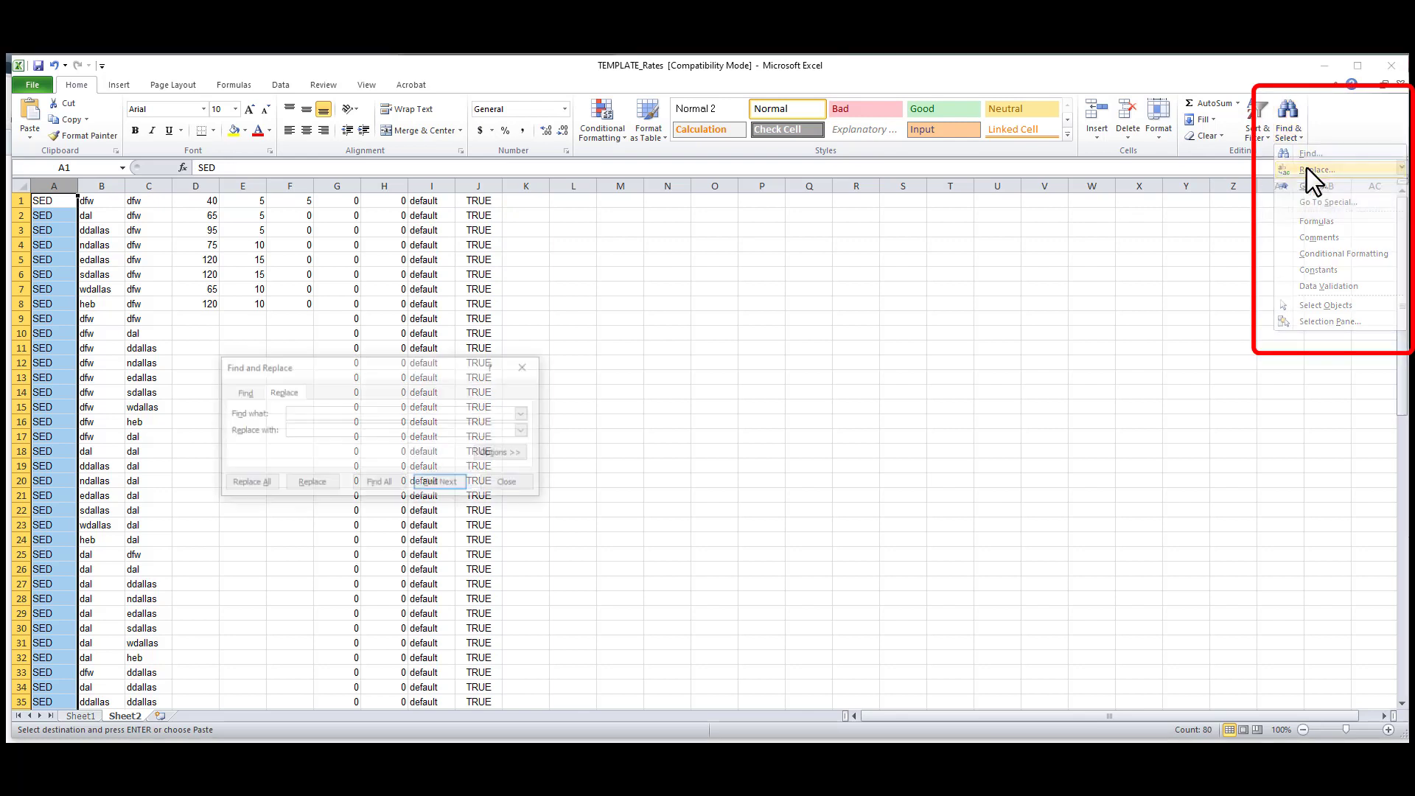
# Replace every SED vehicle code with EXECSEDAN across the pasted rows.
pyautogui.write('S')
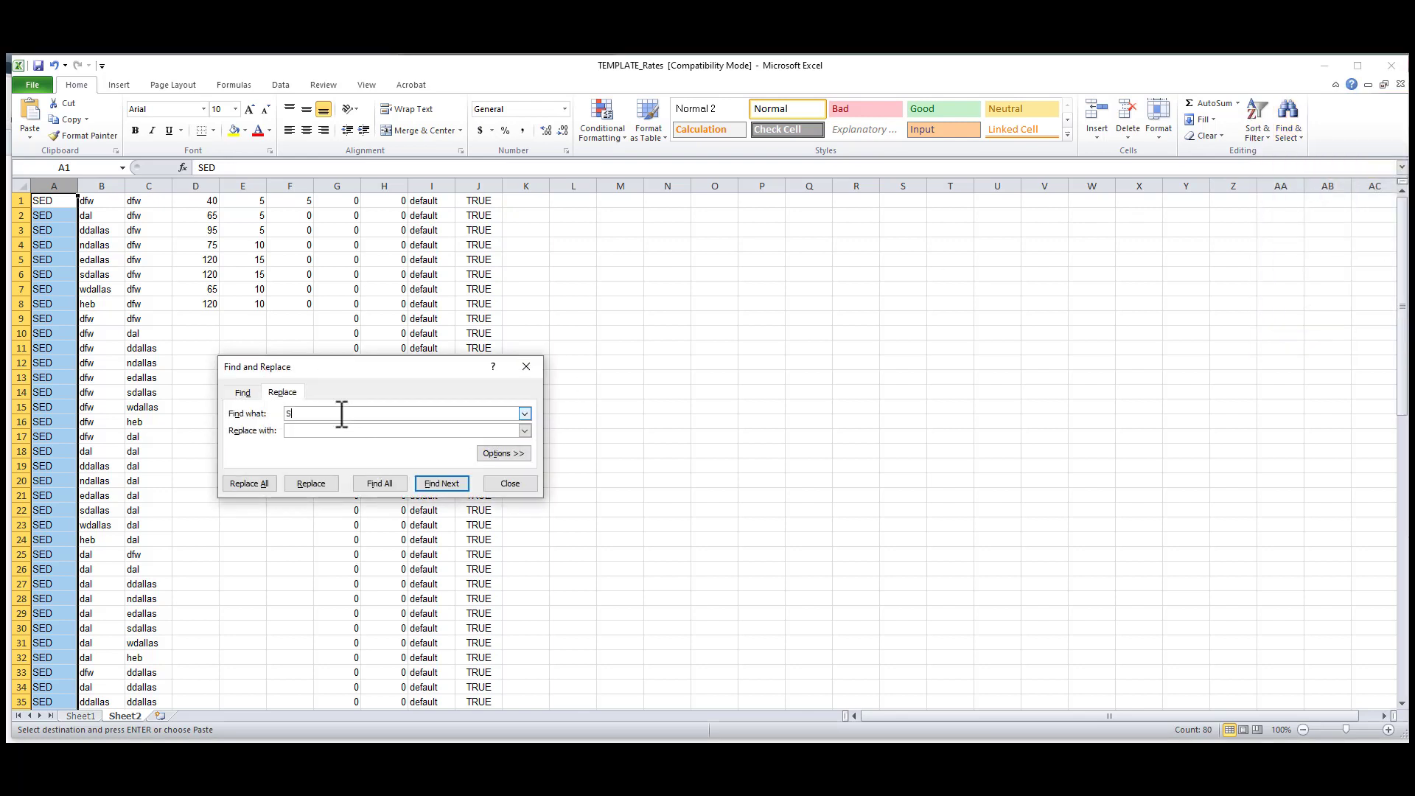
pyautogui.write('ED')
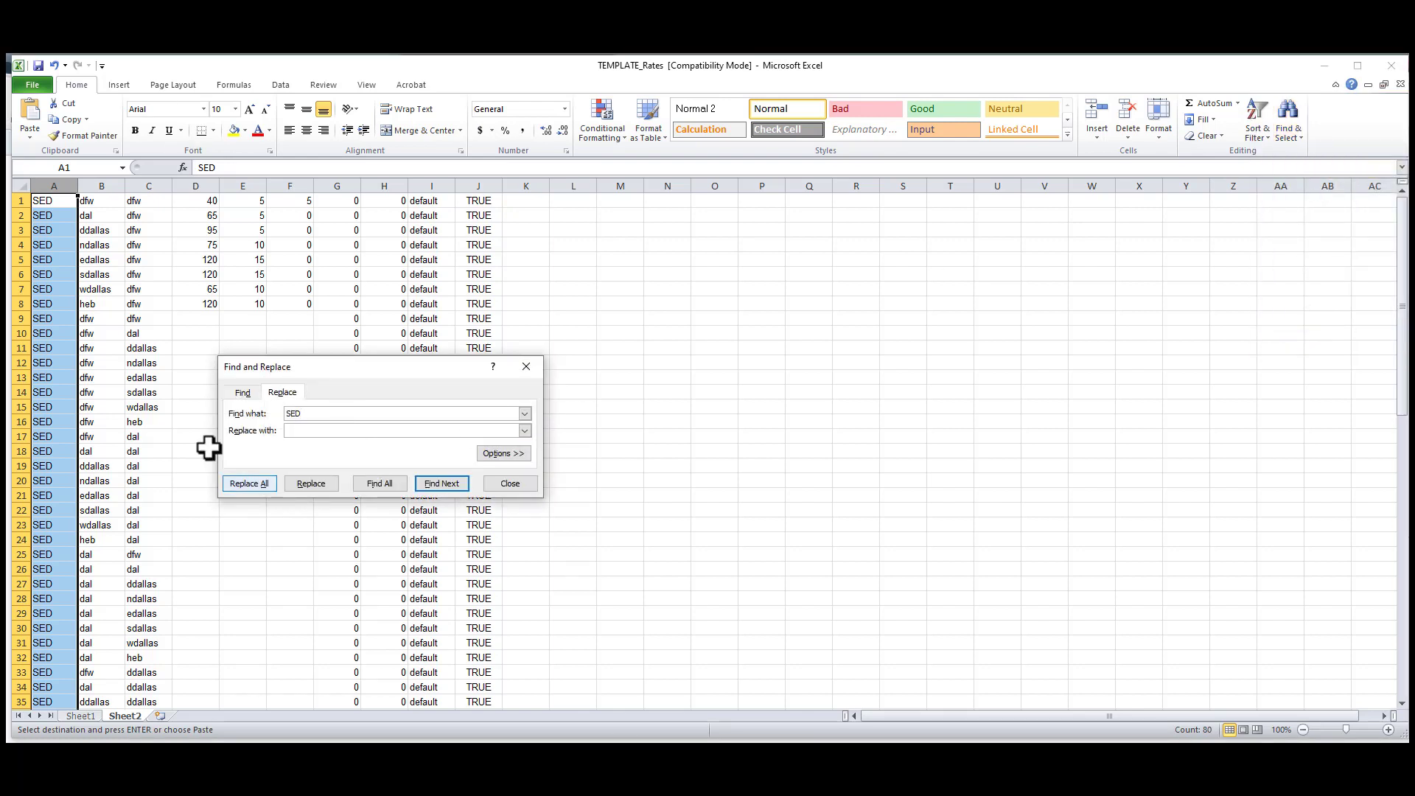
pyautogui.write('EXECSEDAN')
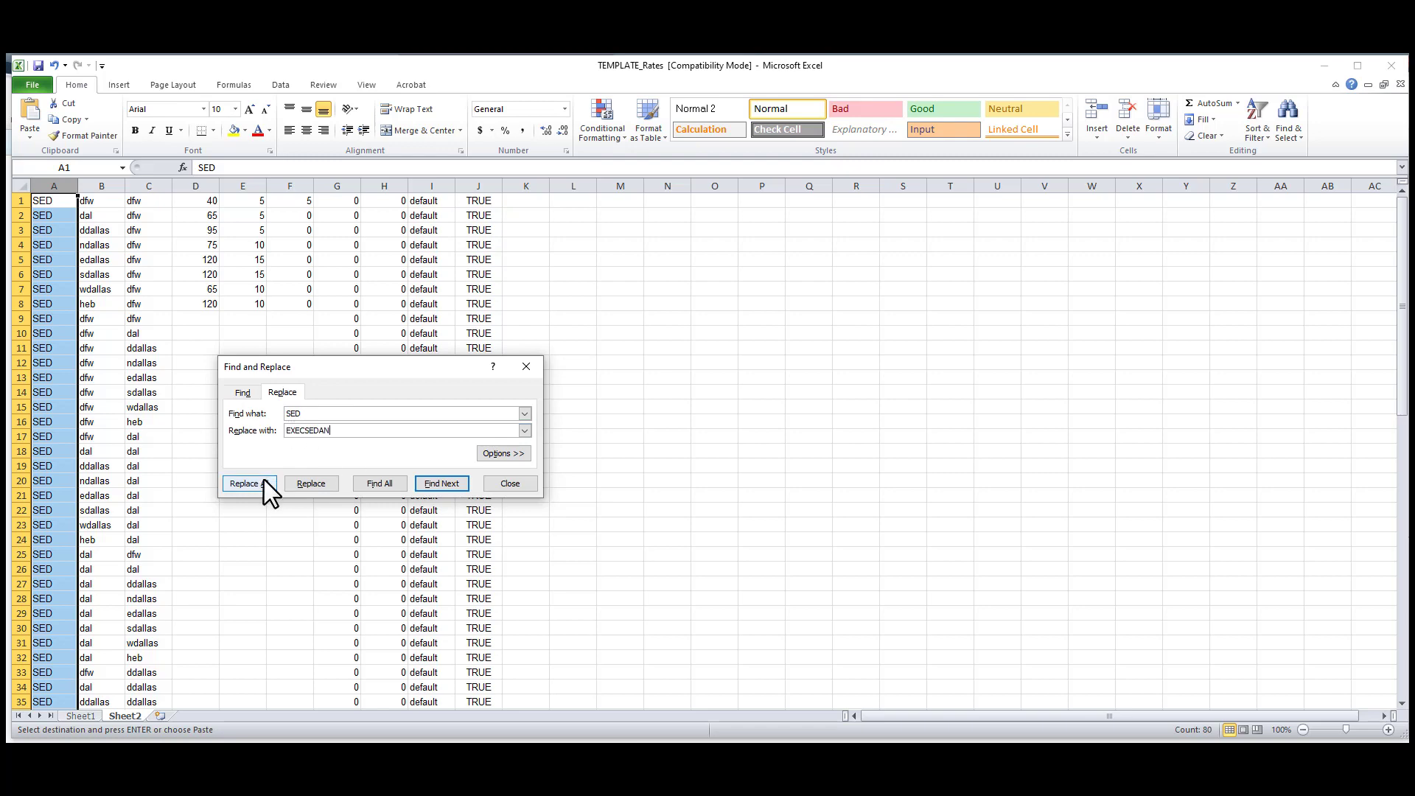
pyautogui.click(243, 484)
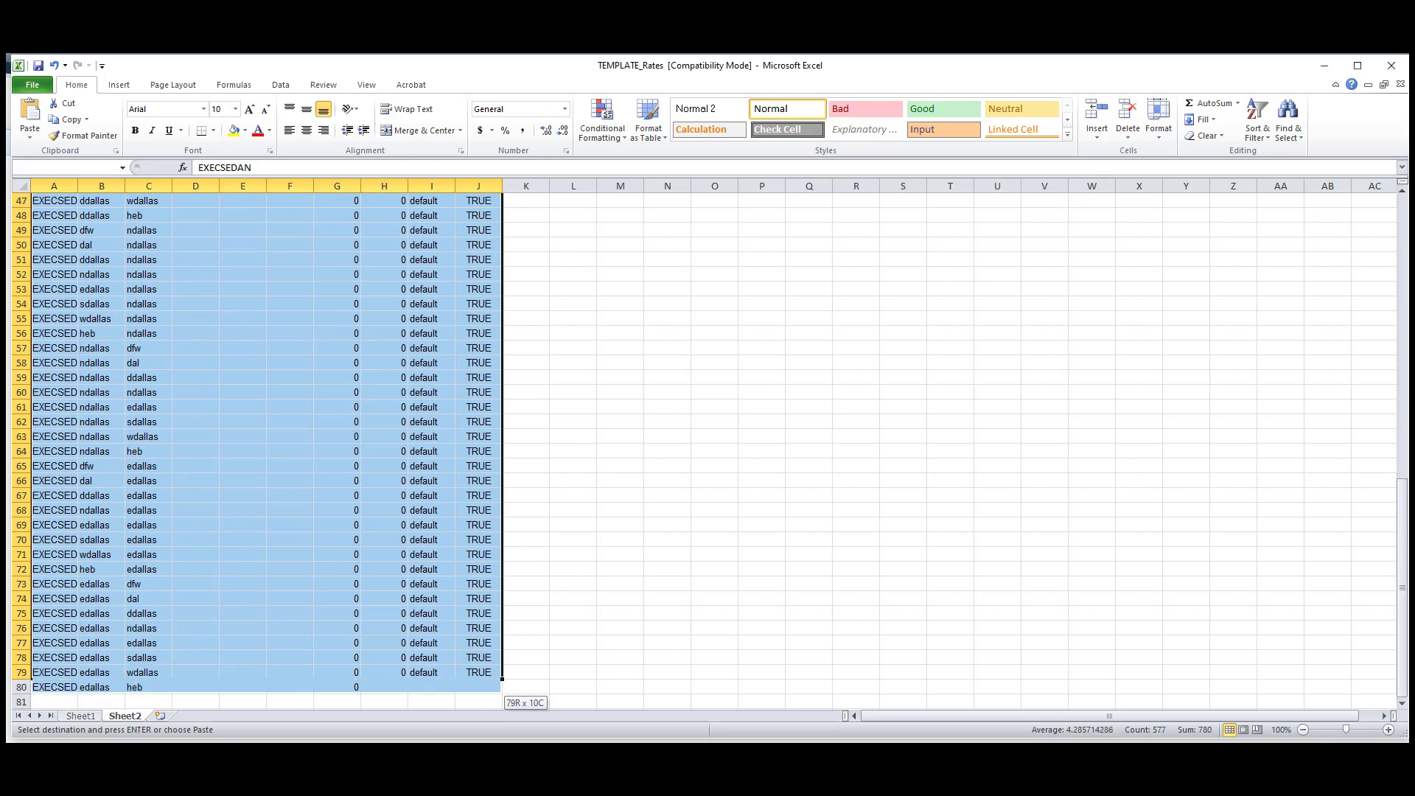
pyautogui.rightClick(379, 407)
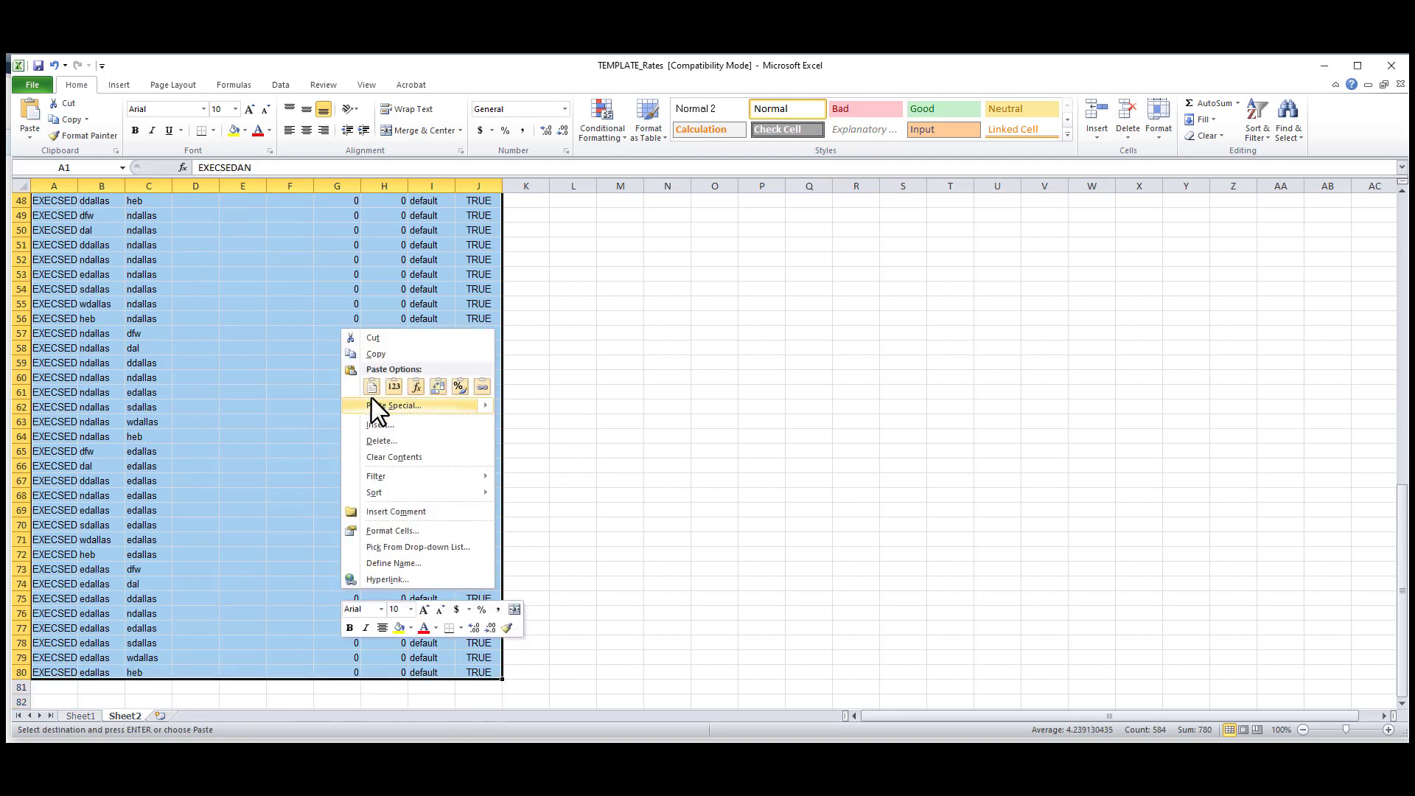